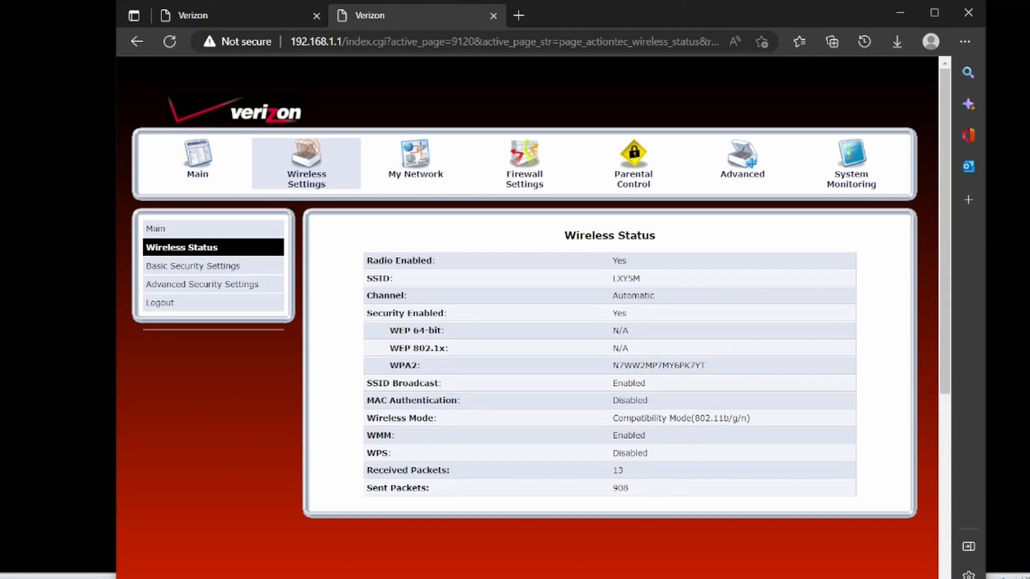
Step: Note the current WPA2 key on Wireless Status, then go to Basic Security Settings
double_click(658, 366)
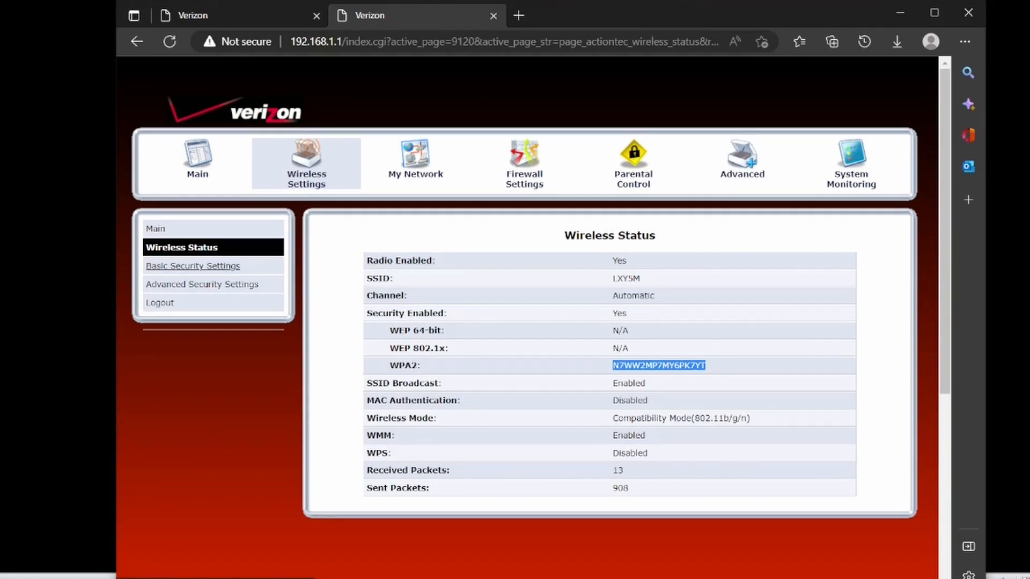
click(192, 266)
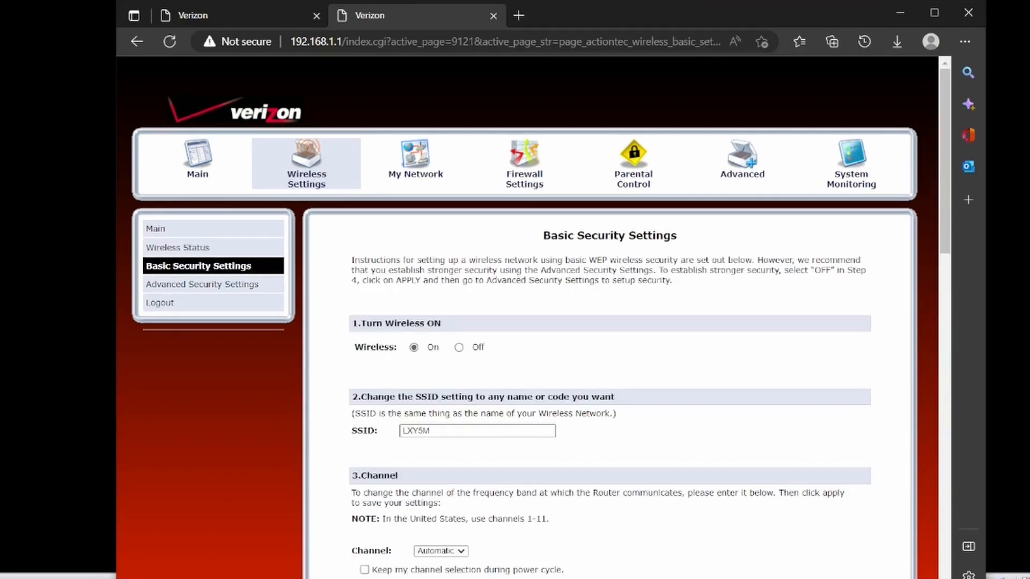
Step: Toggle the wireless radio off and back on so it stays enabled
click(458, 347)
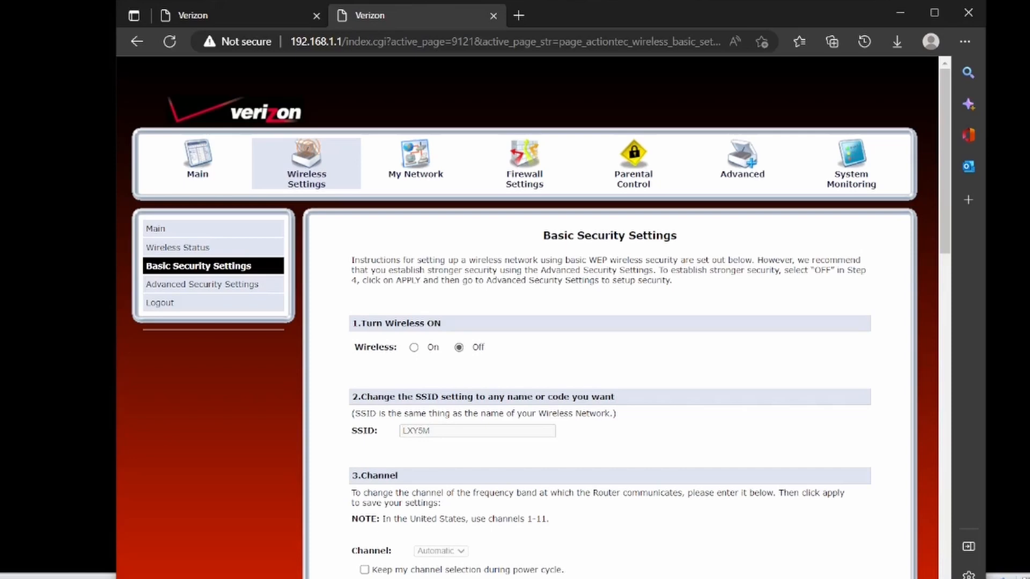
scroll(down, 3)
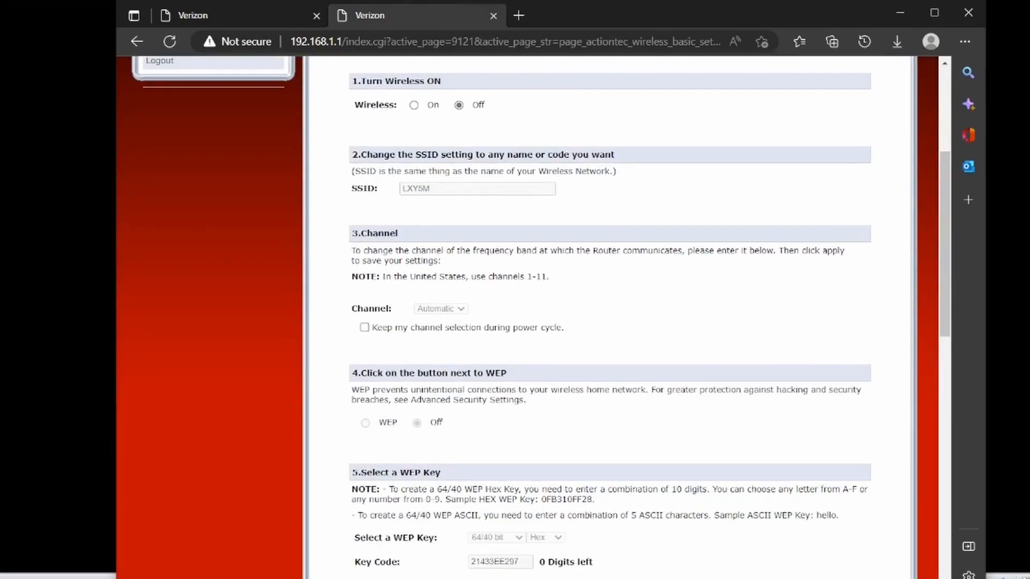
scroll(down, 3)
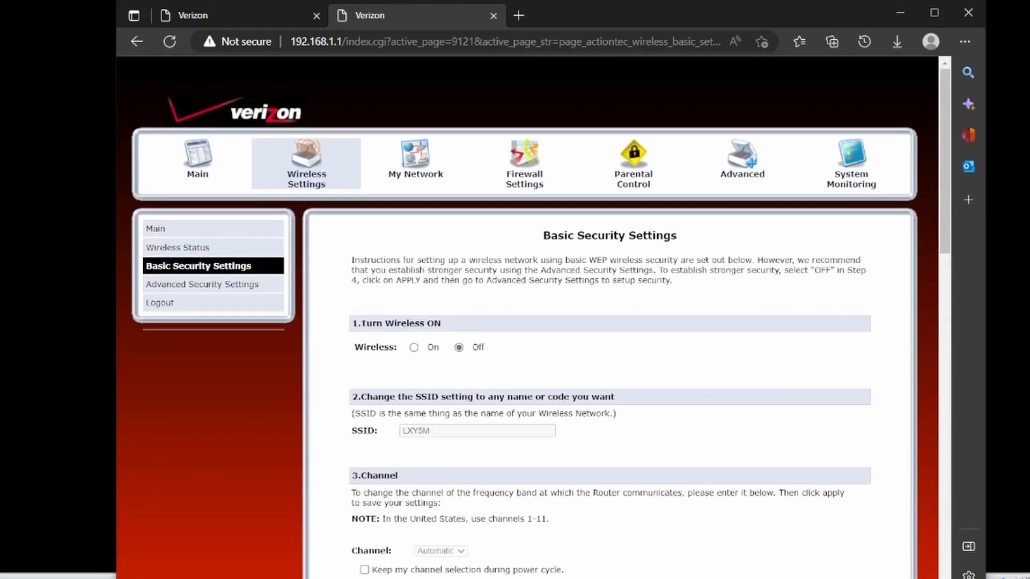
click(413, 348)
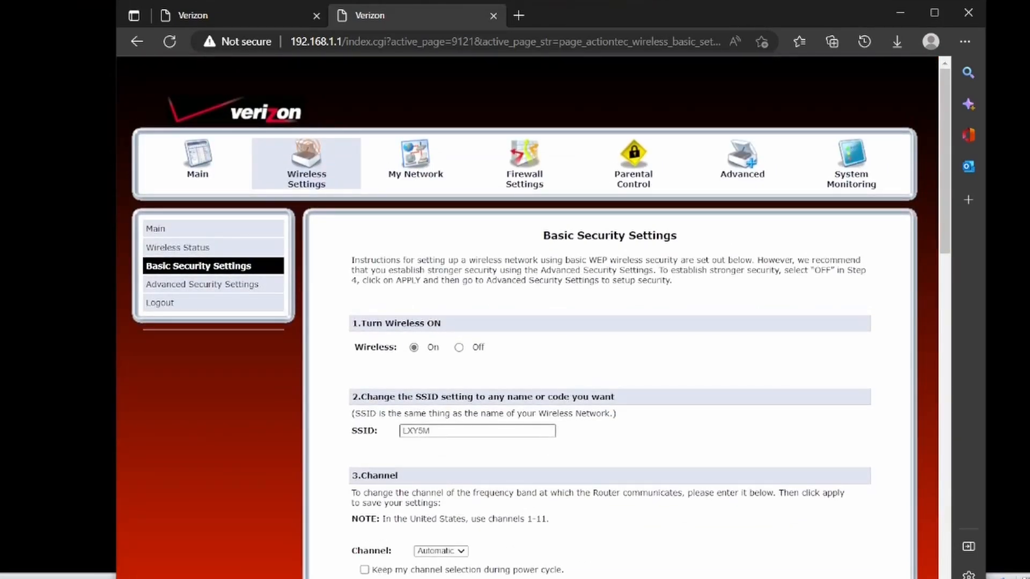
Step: Replace the network name LXY5M with Elyas-Tech
double_click(477, 431)
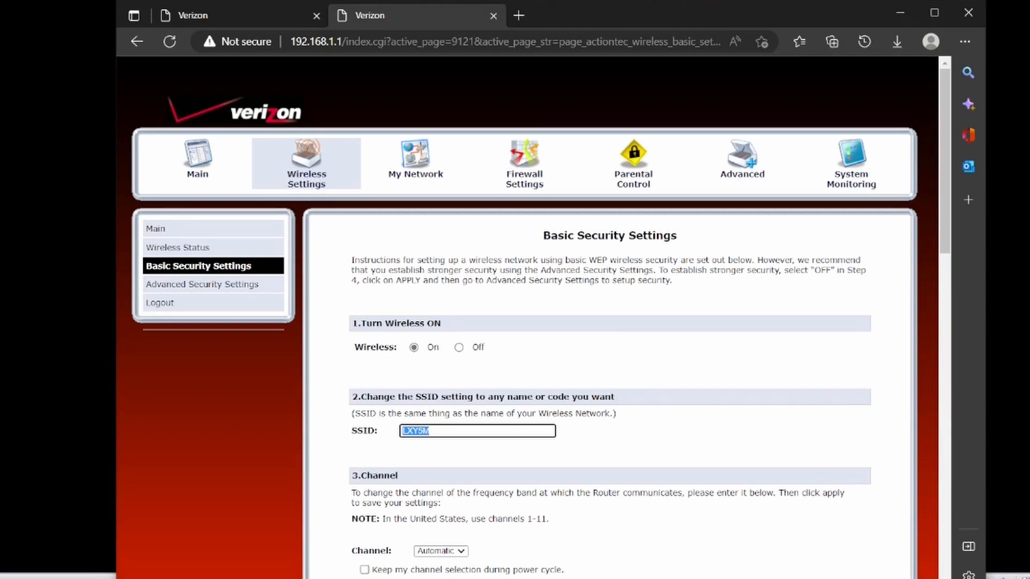
text(Elyas-)
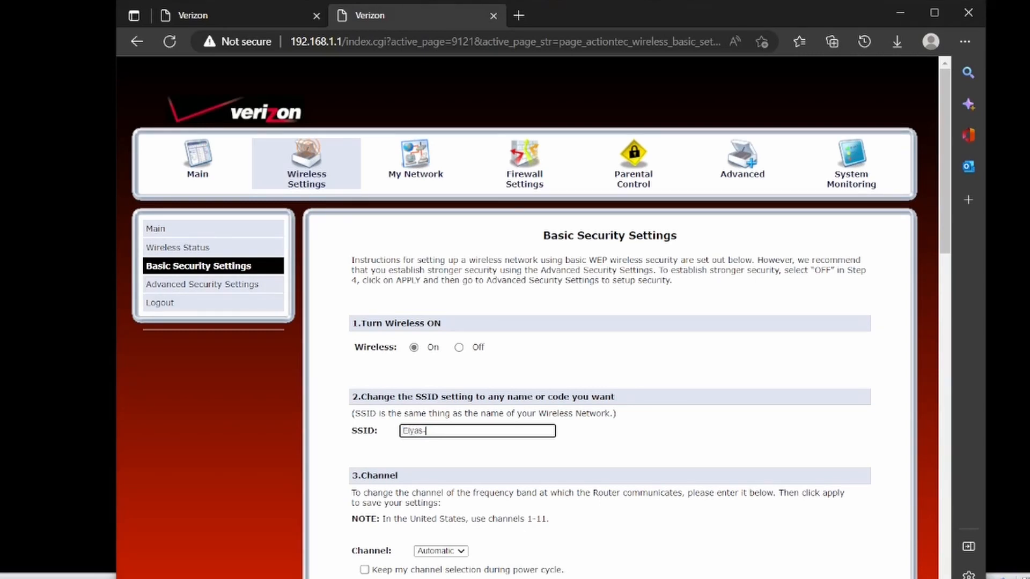
text(Tech)
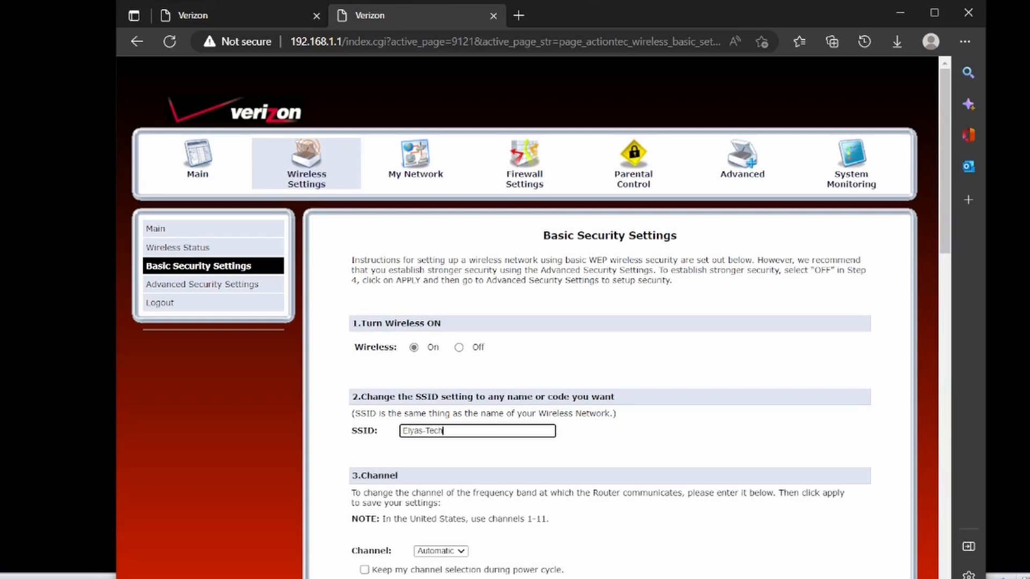
scroll(down, 3)
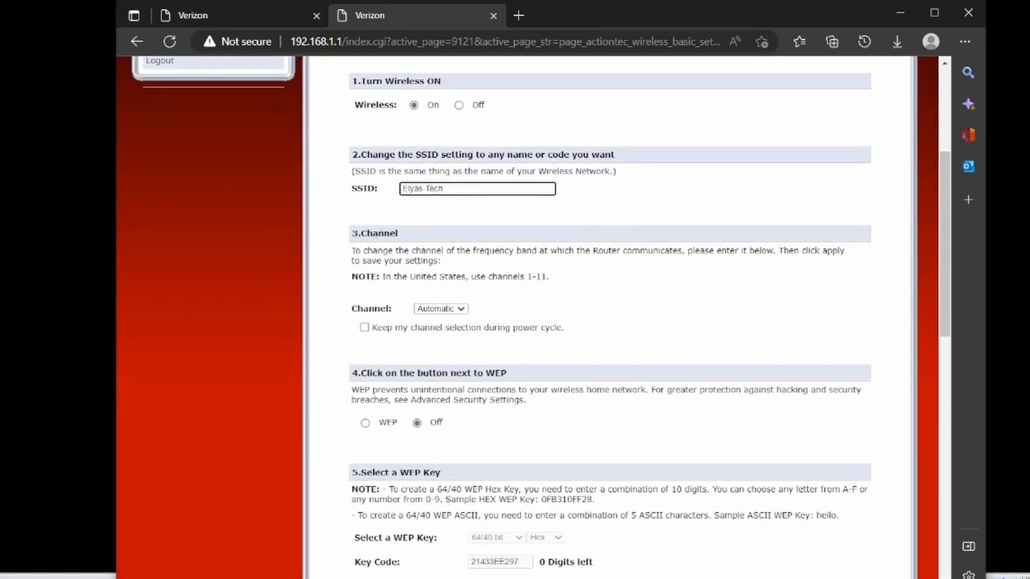
Step: Change the wireless channel from Automatic to 1
click(441, 309)
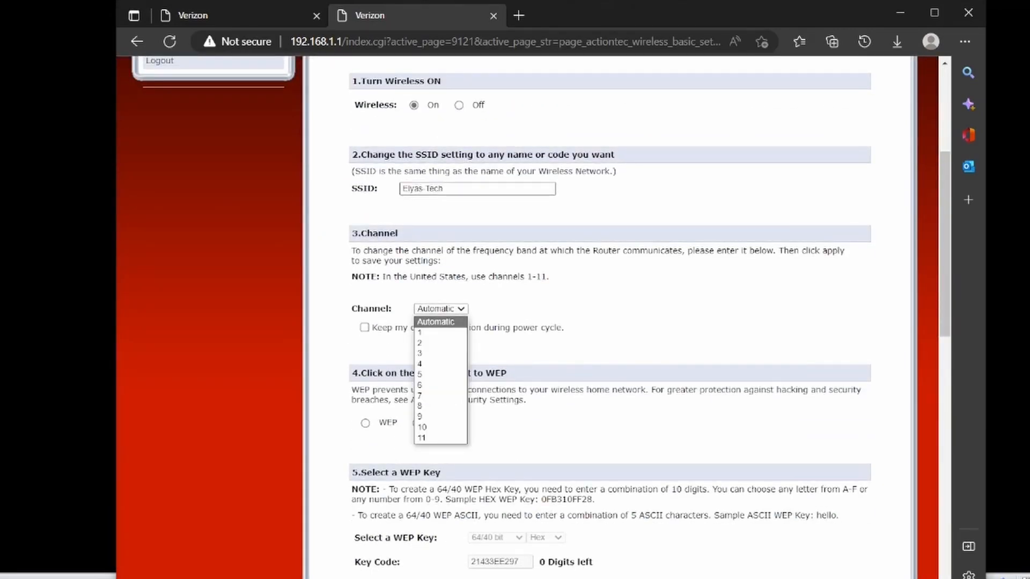
click(419, 333)
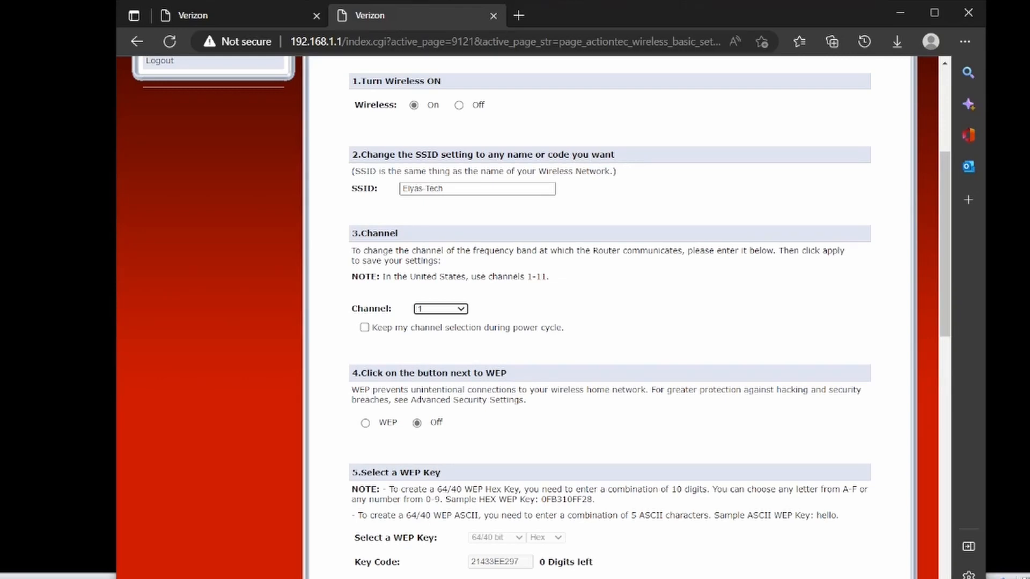
click(440, 309)
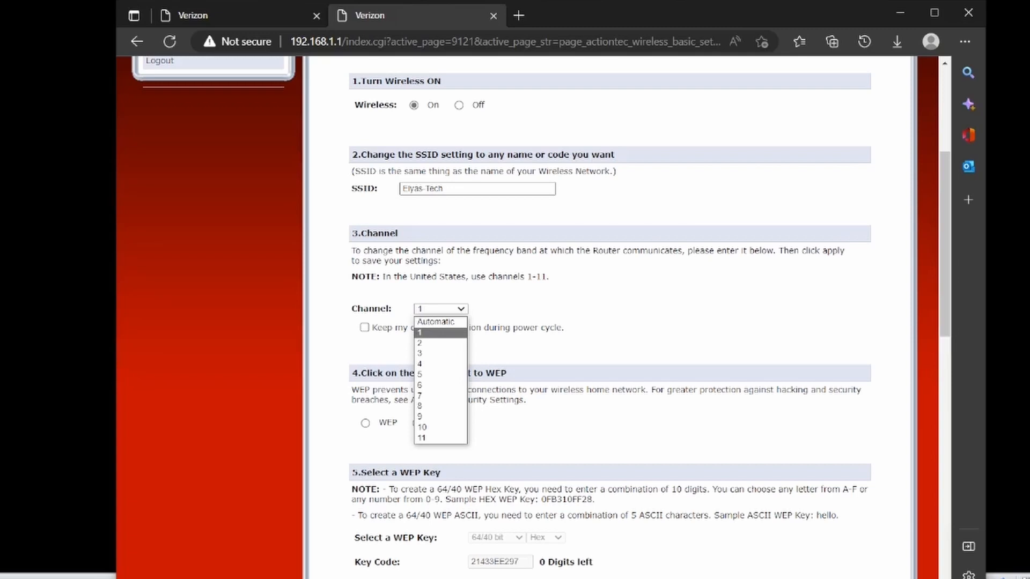
click(439, 322)
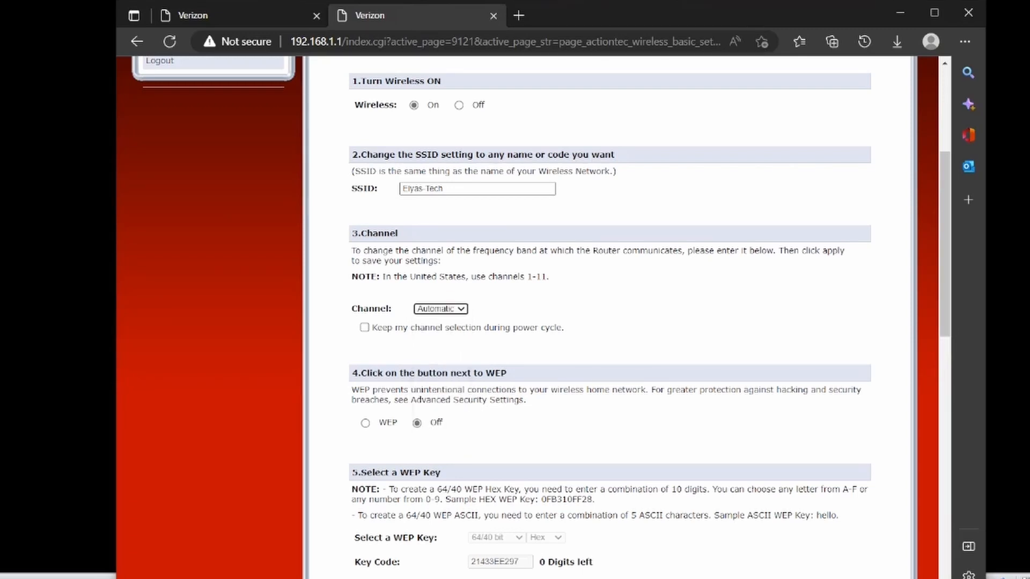
click(440, 309)
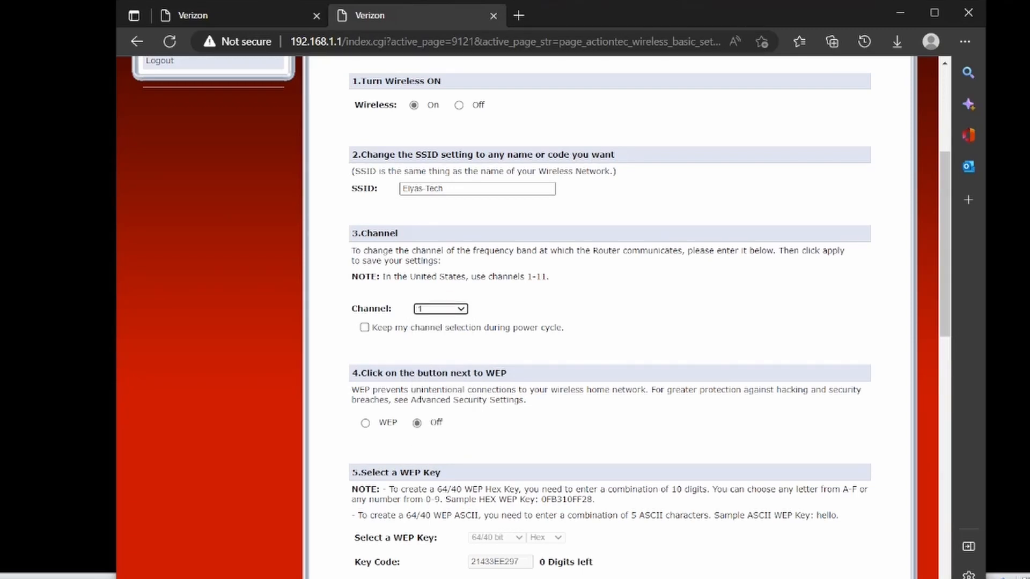
scroll(down, 3)
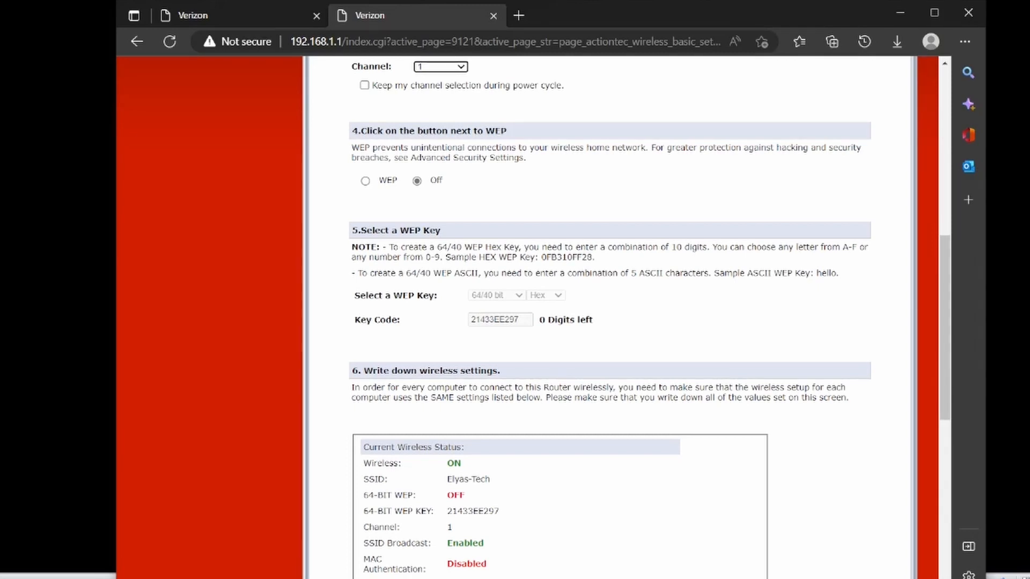
Step: Apply the new wireless settings, bringing up the 30-second connection-loss warning
scroll(down, 3)
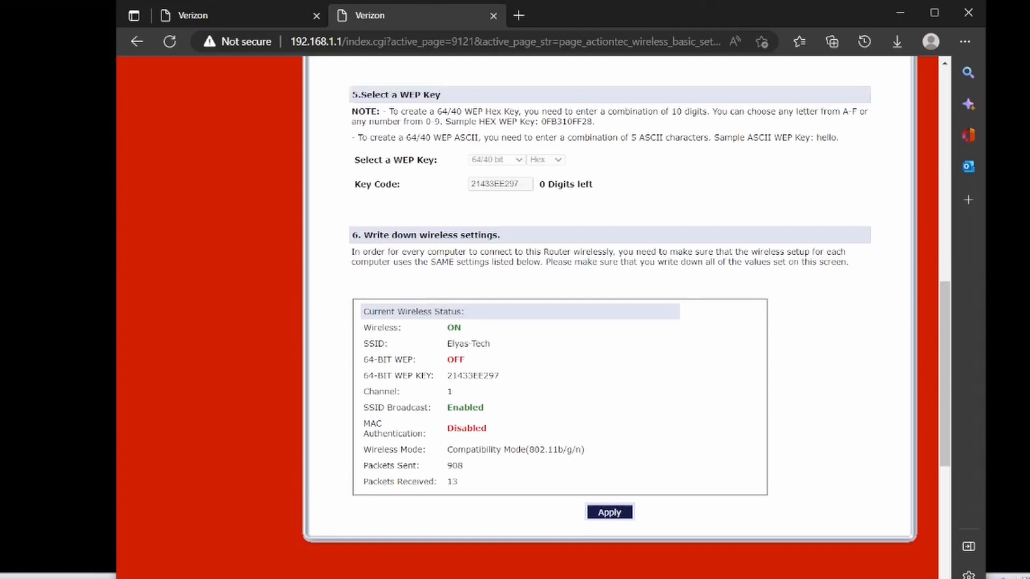
scroll(up, 3)
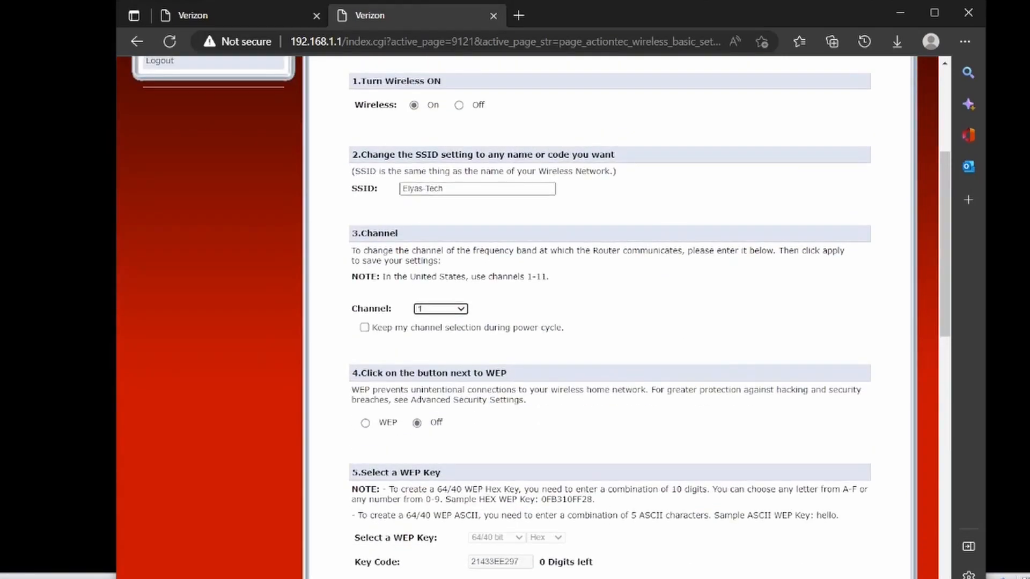
scroll(down, 3)
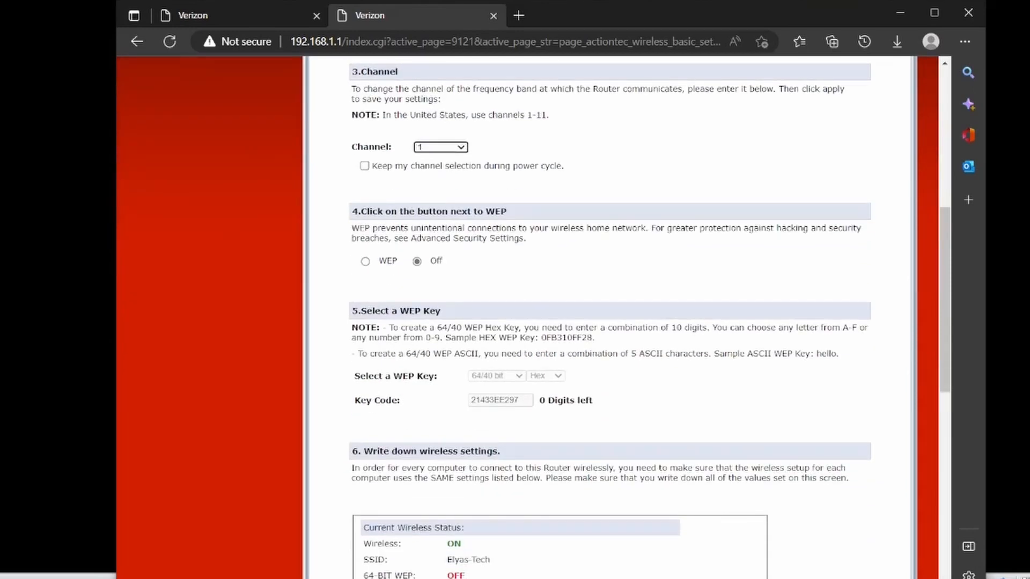
scroll(down, 3)
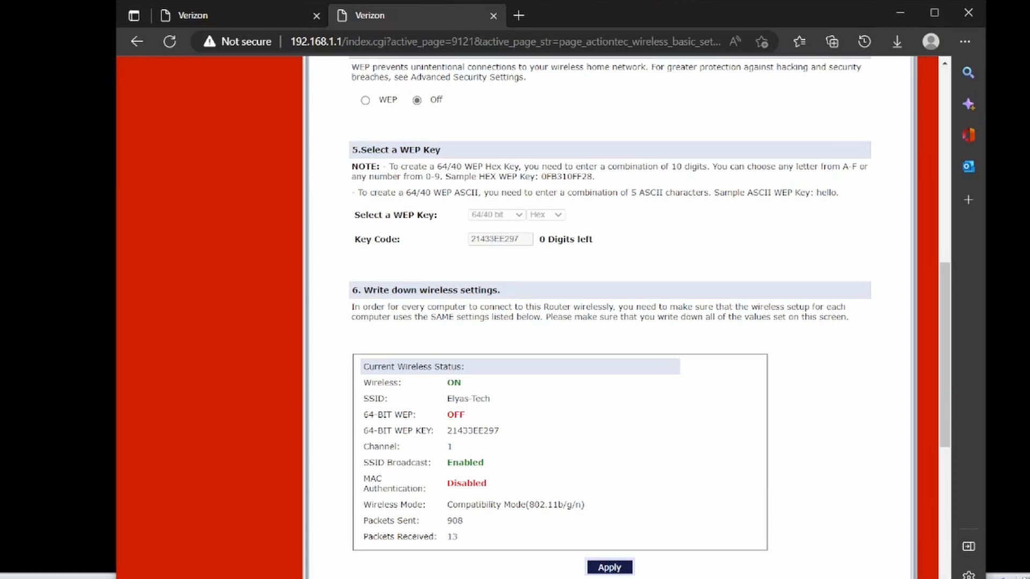
scroll(down, 3)
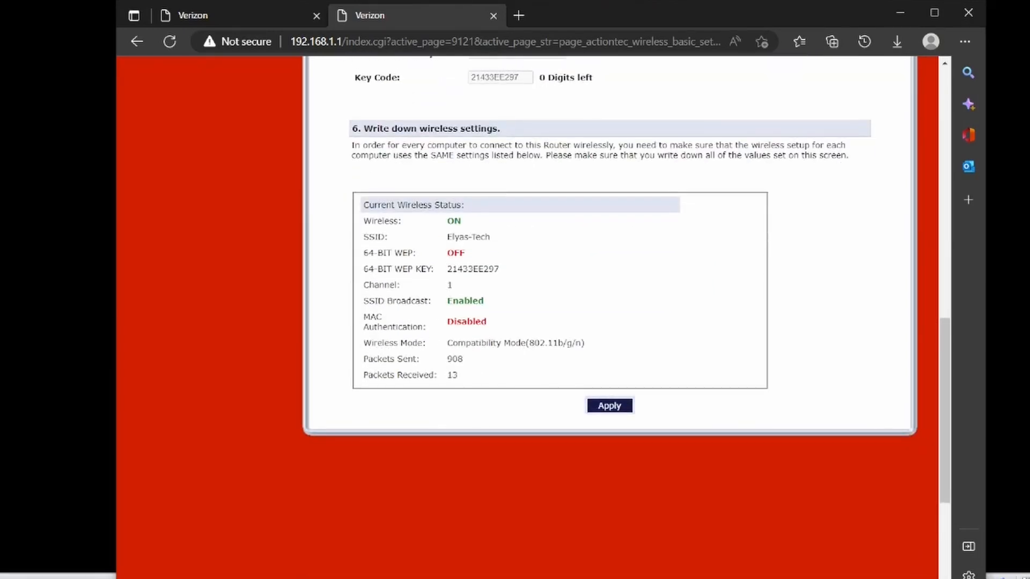
click(609, 406)
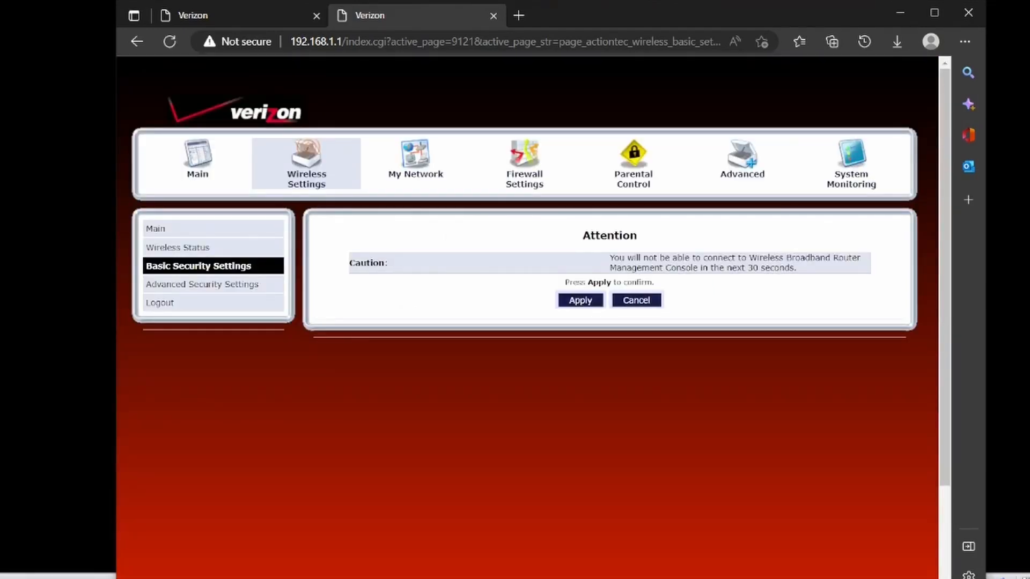
Step: Confirm applying Elyas-Tech and channel 1, then return to the router's Main page
click(580, 300)
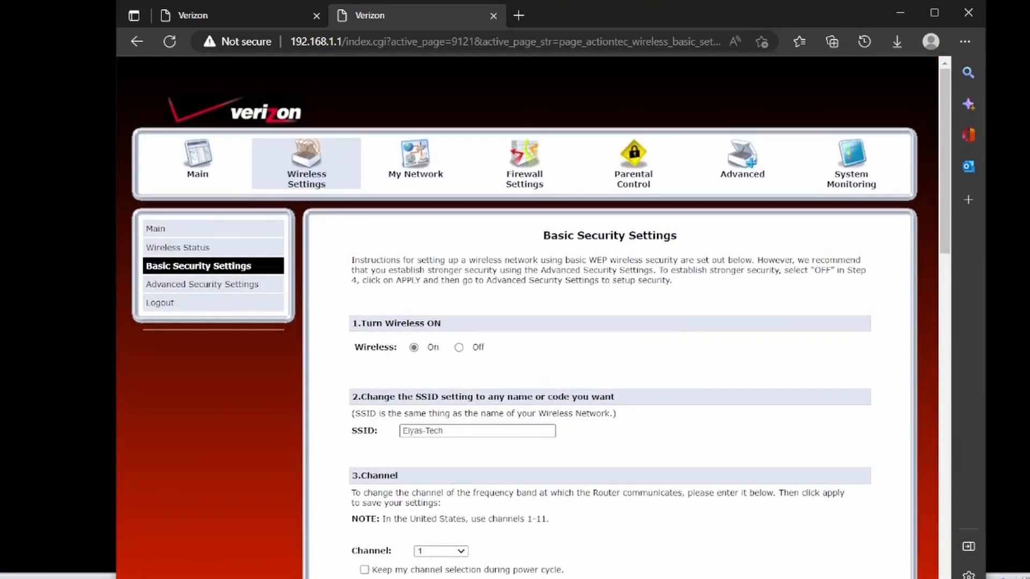
click(197, 161)
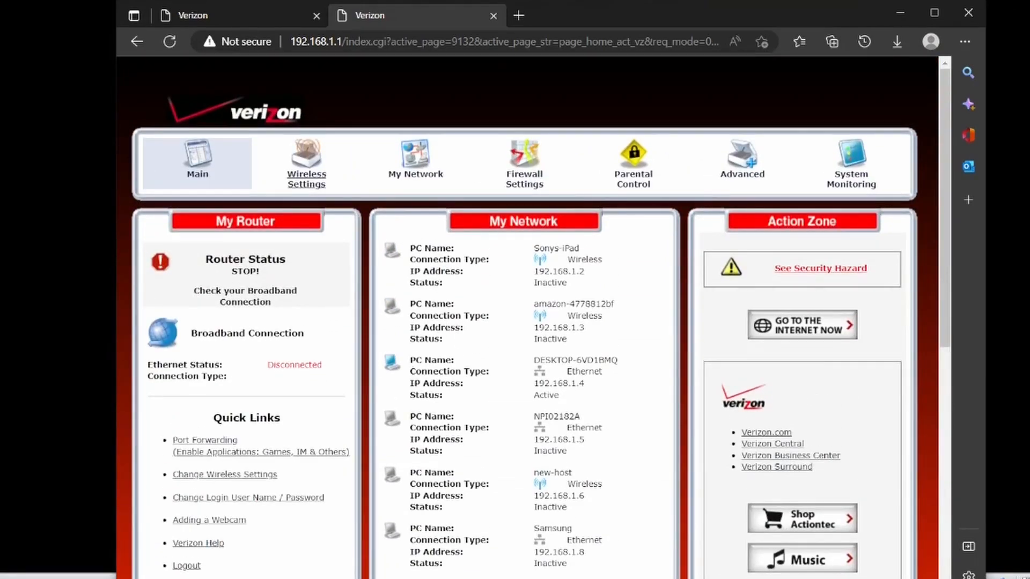
Step: Verify Wireless Status shows Elyas-Tech on channel 1 and select the default WPA2 key
click(307, 161)
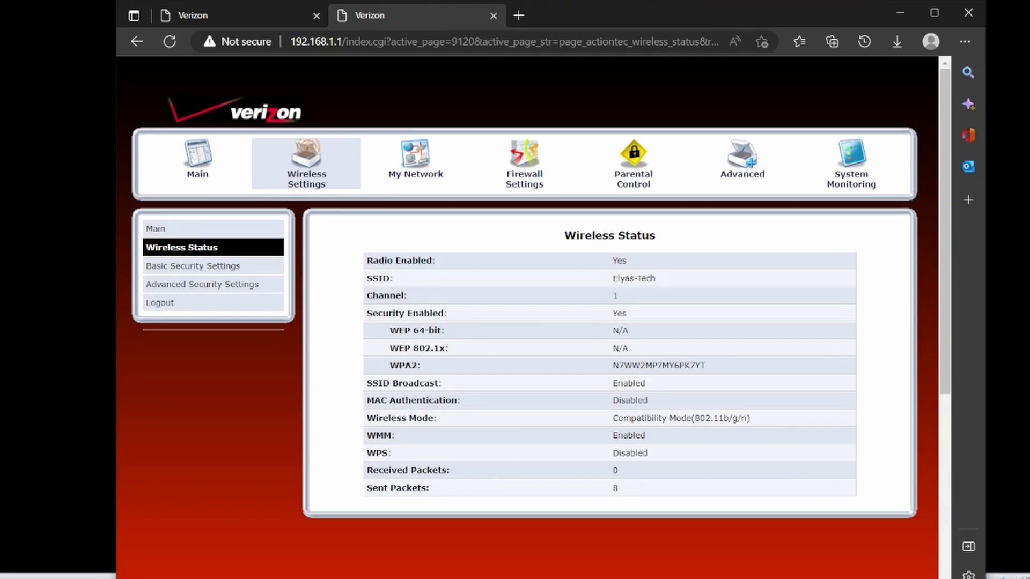
drag(612, 365, 651, 365)
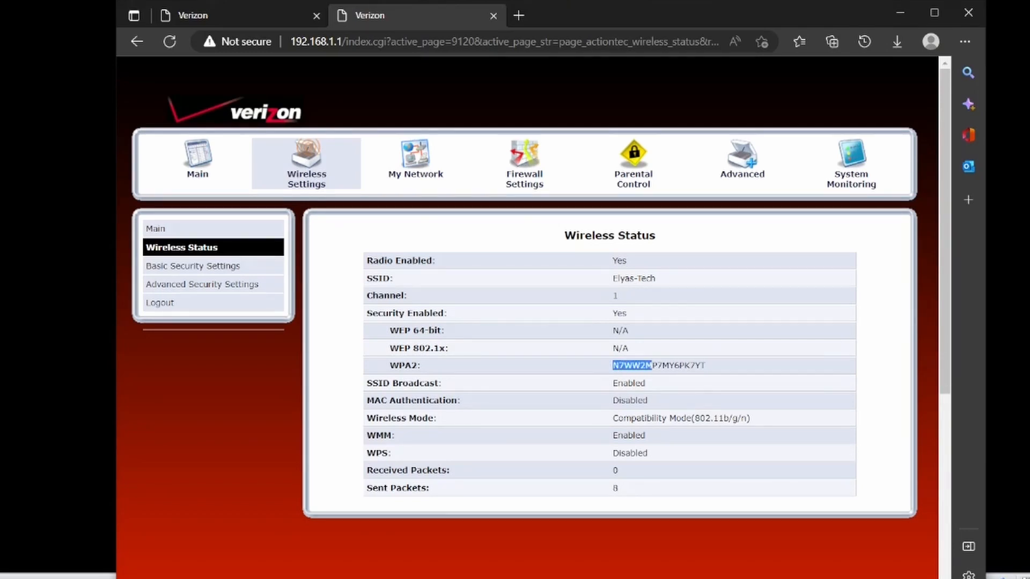
double_click(656, 365)
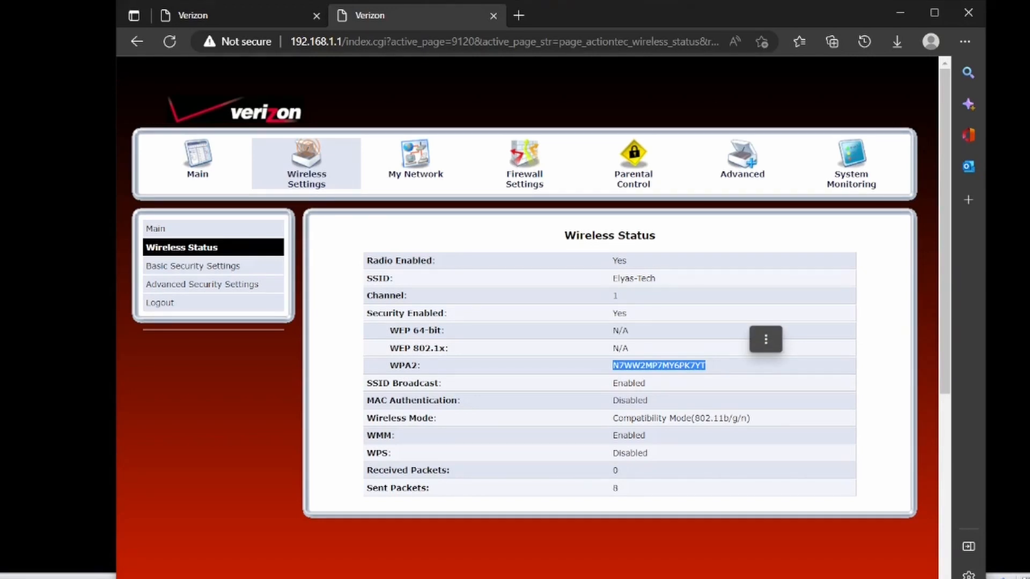
click(765, 339)
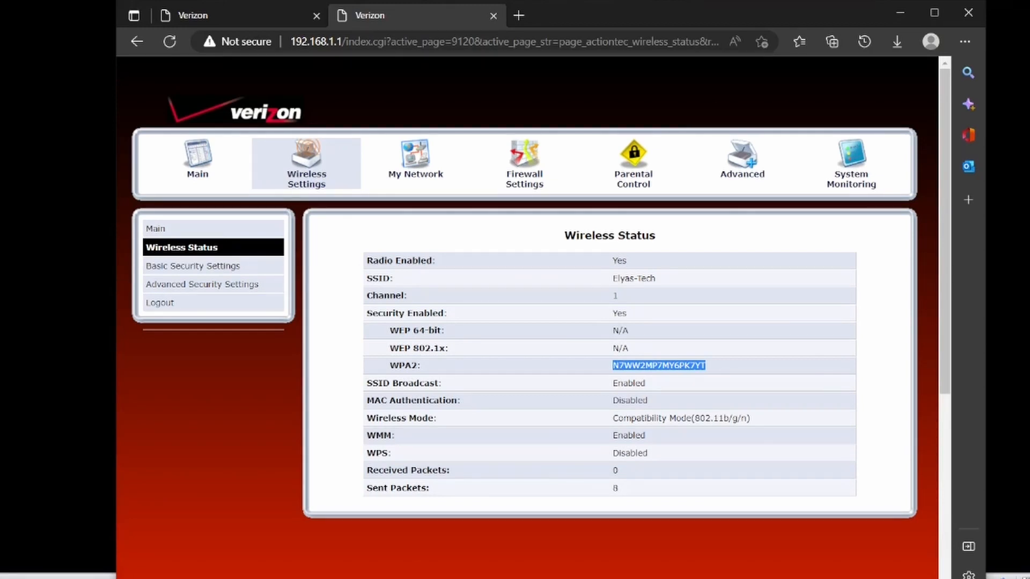
Step: Go back to the Basic Security Settings page
click(192, 266)
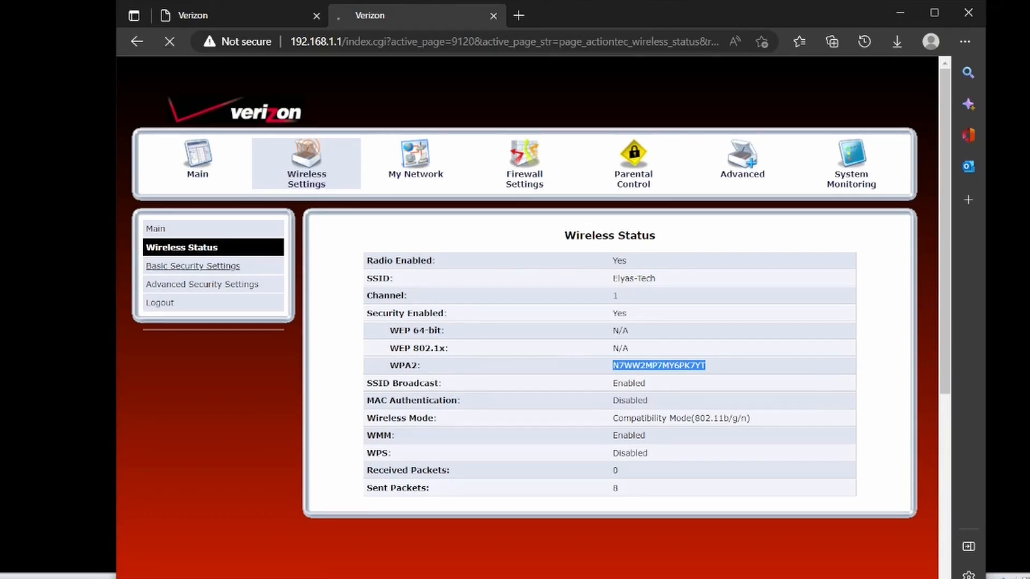
click(192, 266)
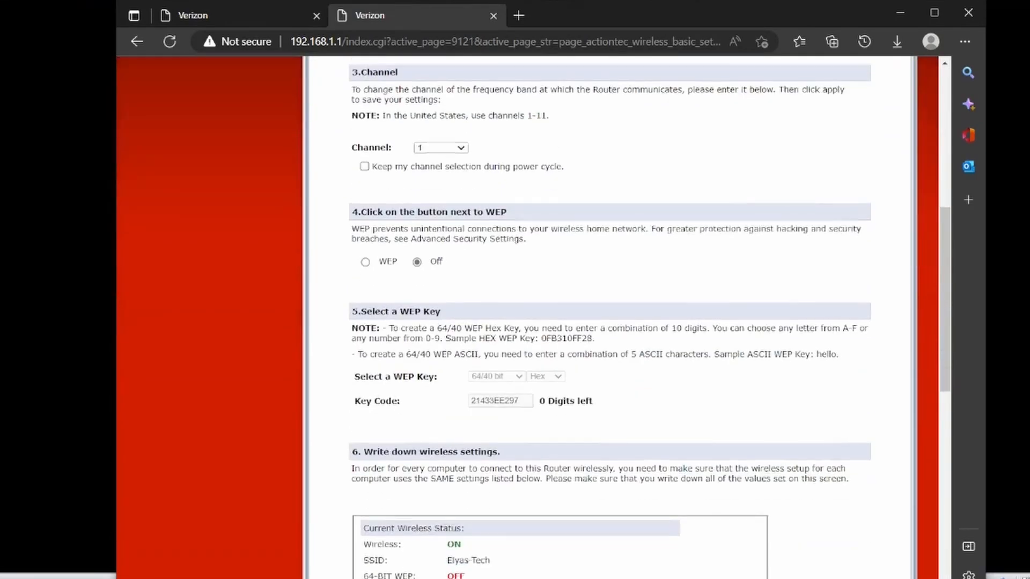
Step: Go to the Advanced Security Settings page listing WEP, WPA and WPA2
scroll(down, 3)
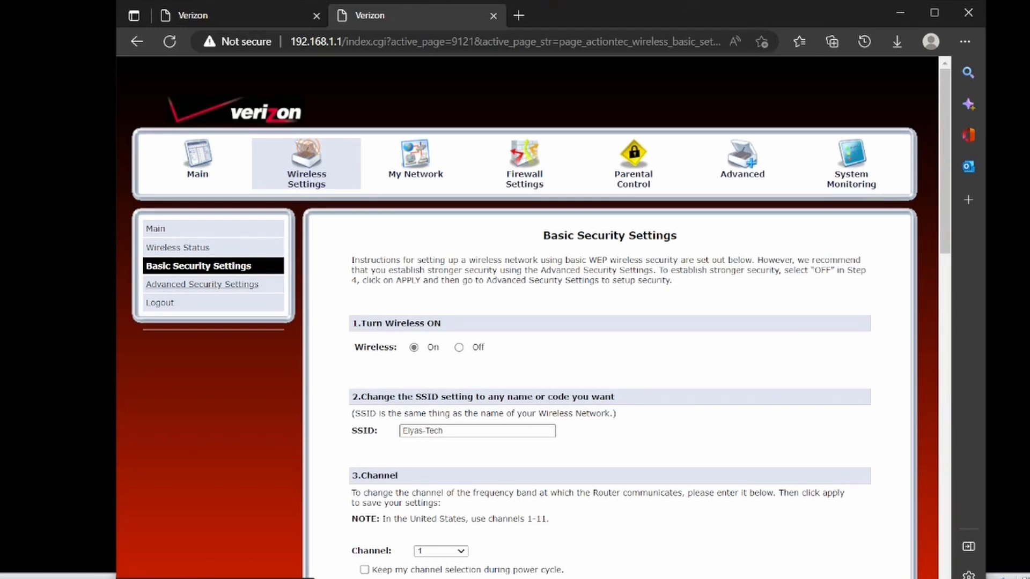
click(201, 284)
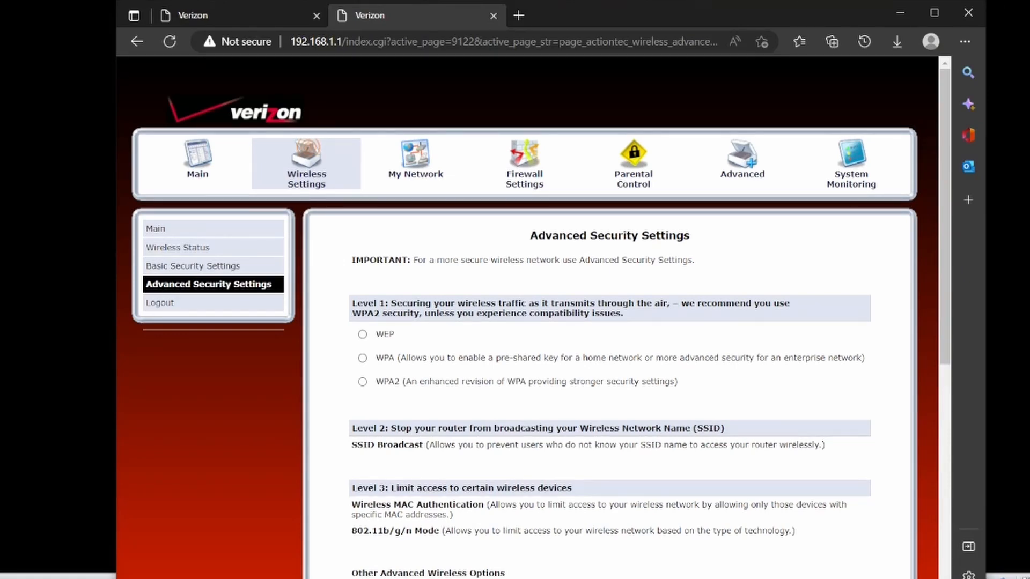
Step: Choose WPA2 security and switch to a custom pre-shared key
click(363, 382)
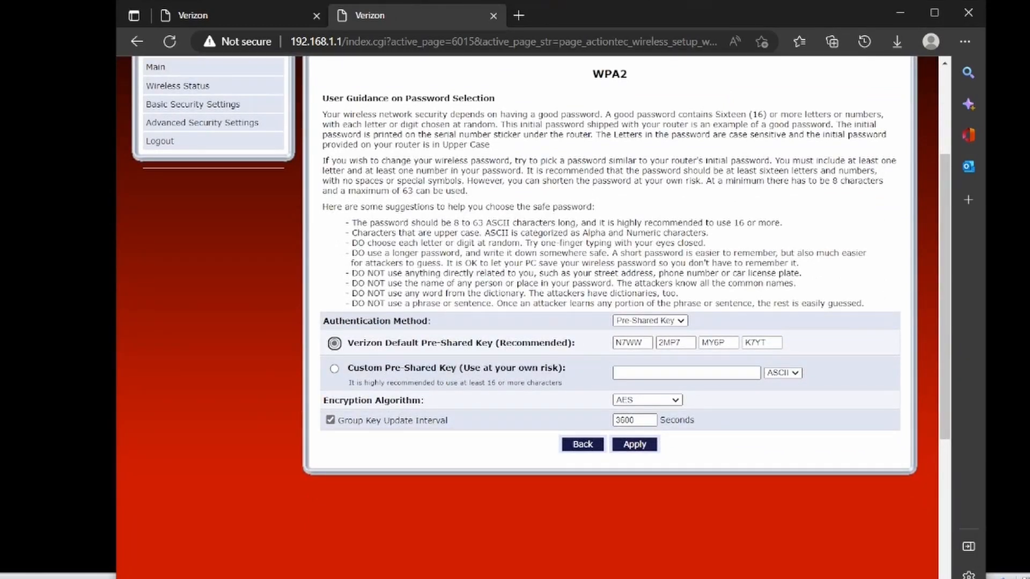
click(334, 369)
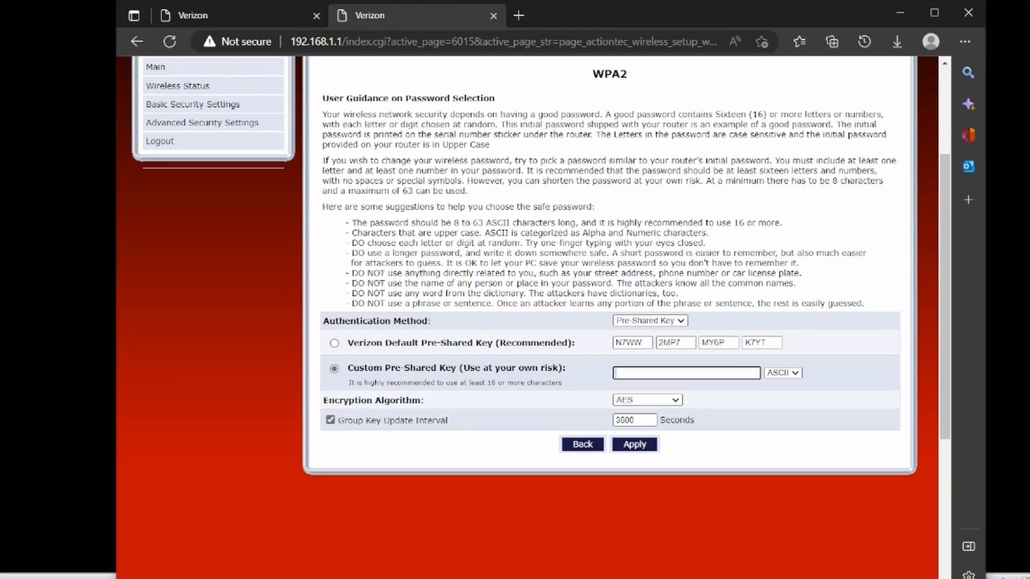
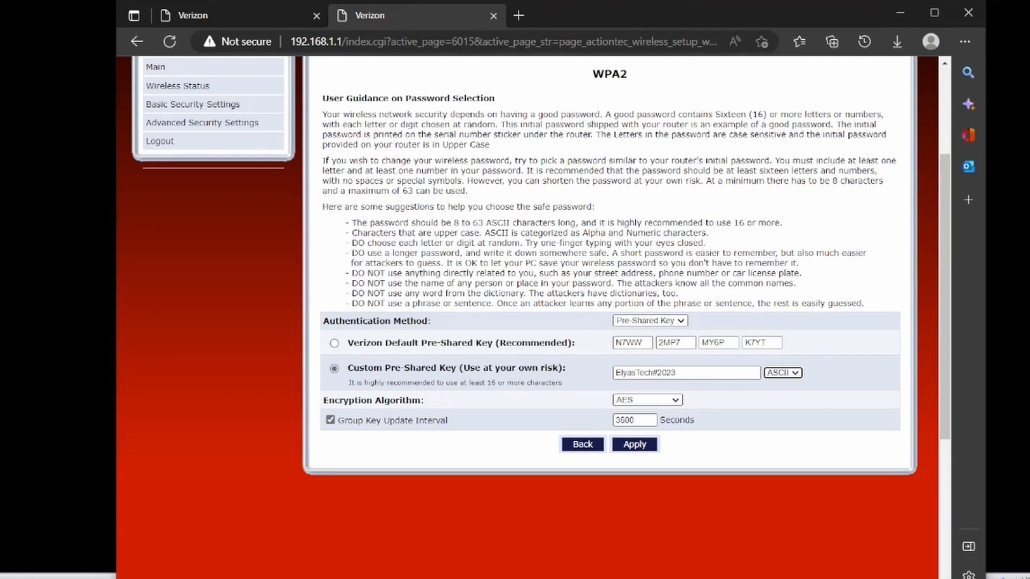
click(647, 400)
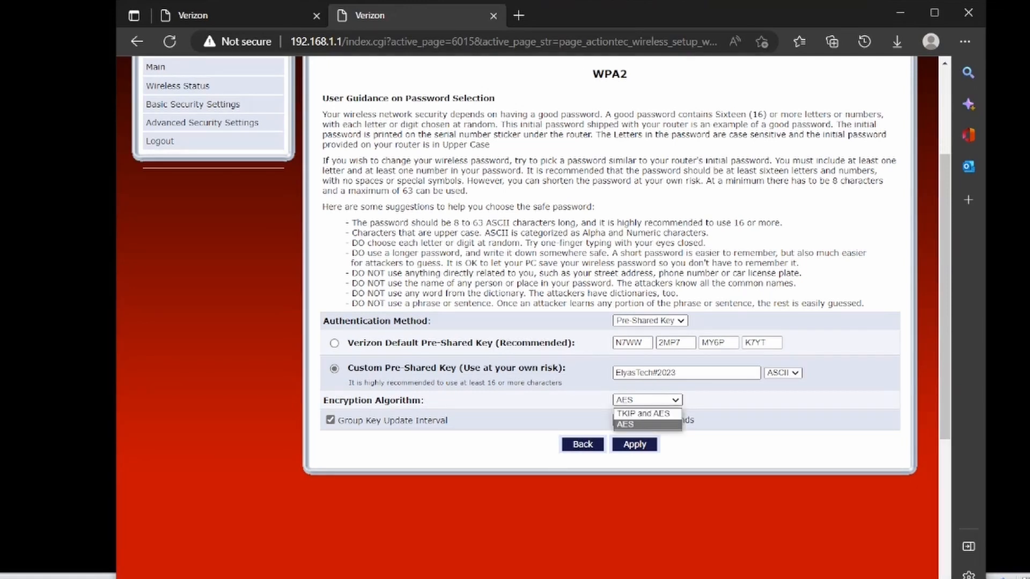
click(625, 424)
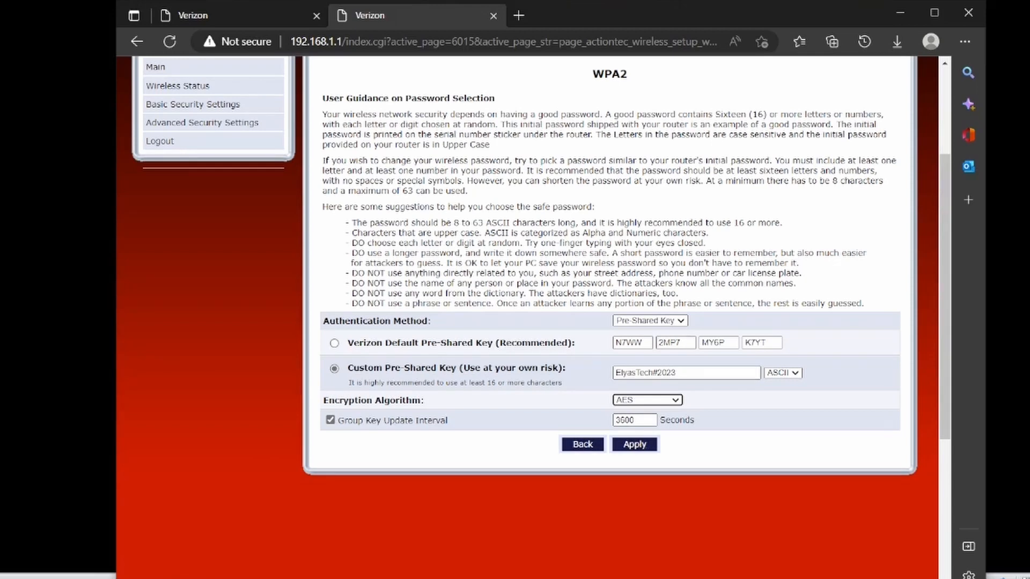
click(649, 321)
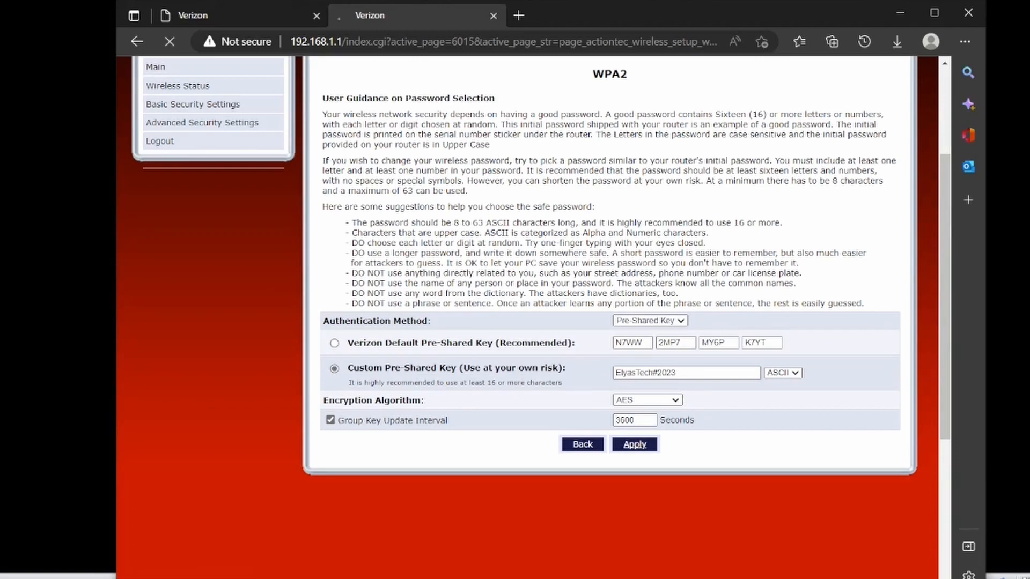
click(635, 445)
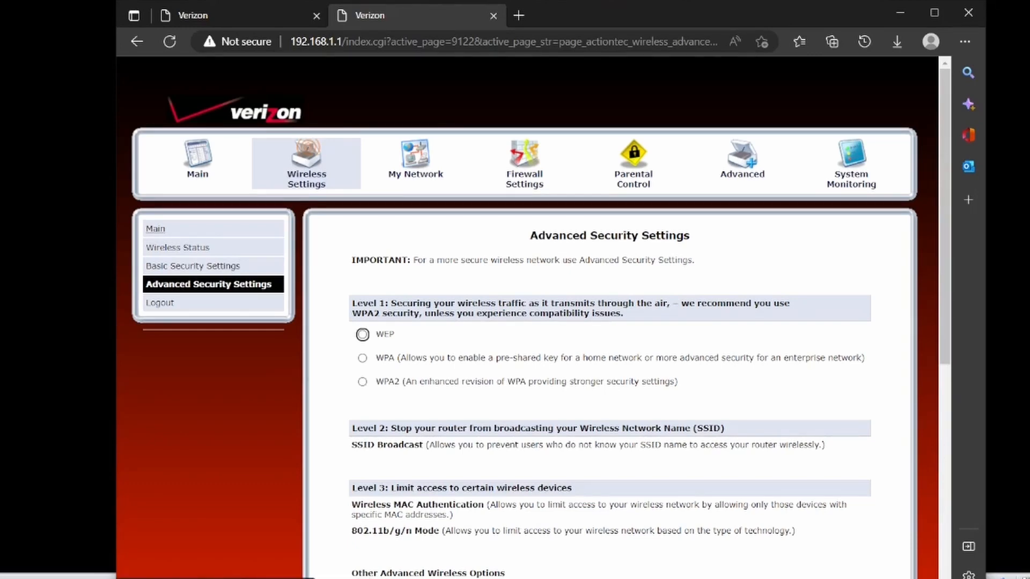
click(197, 158)
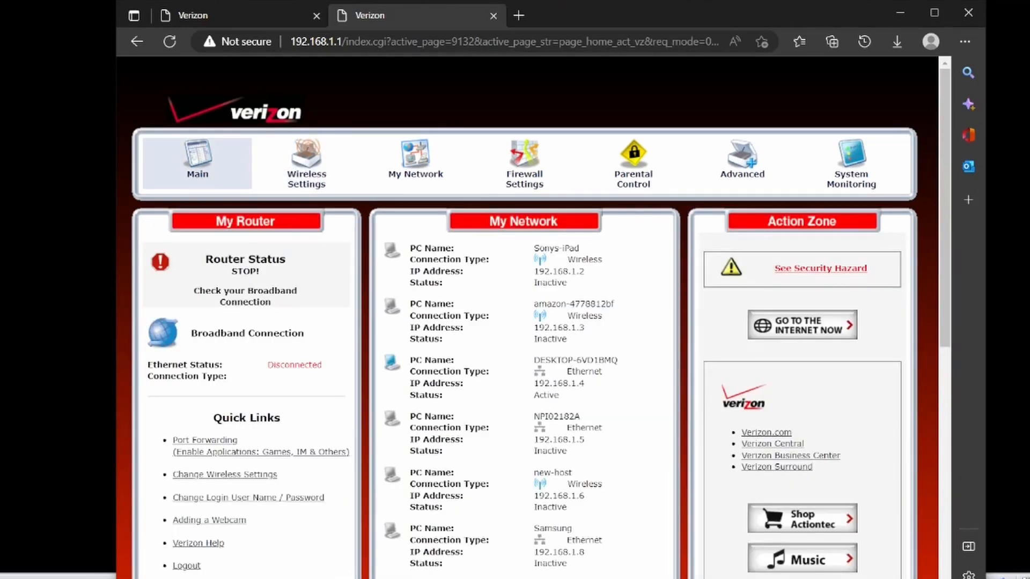
click(305, 161)
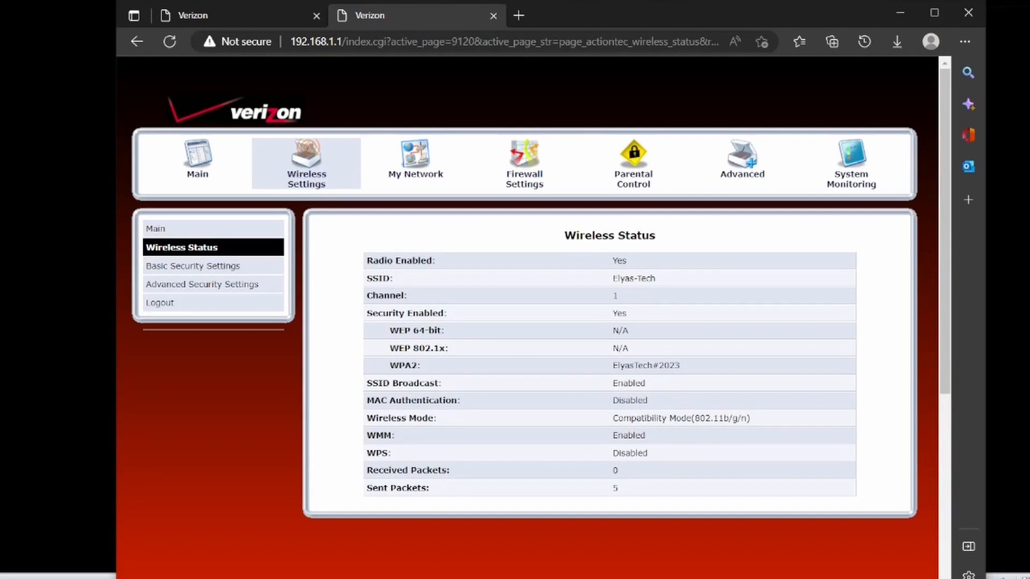
double_click(645, 365)
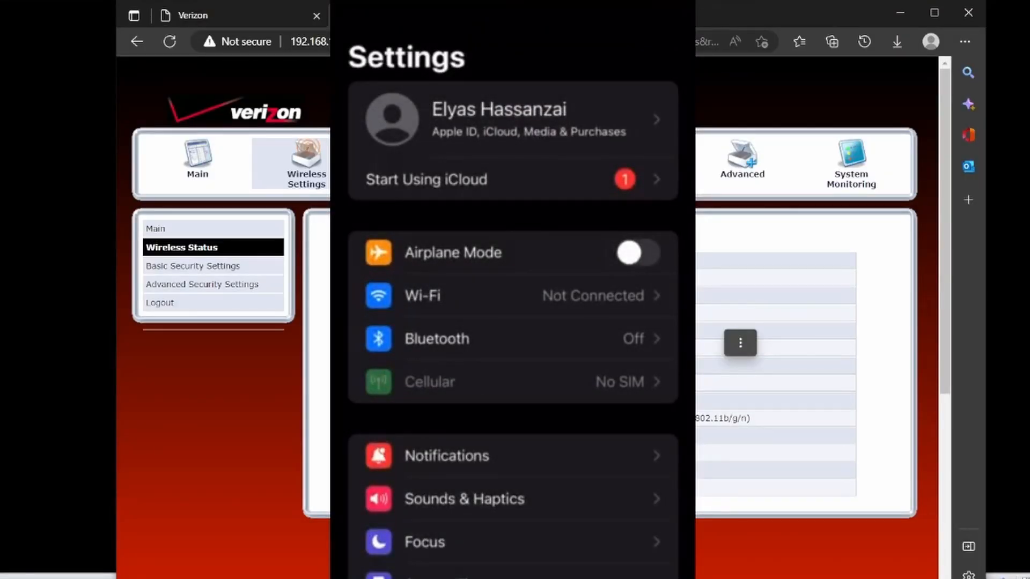
Step: Join Elyas-Tech from iPhone Wi-Fi settings and view its details: IP 192.168.1.7, router 192.168.1.1
click(422, 296)
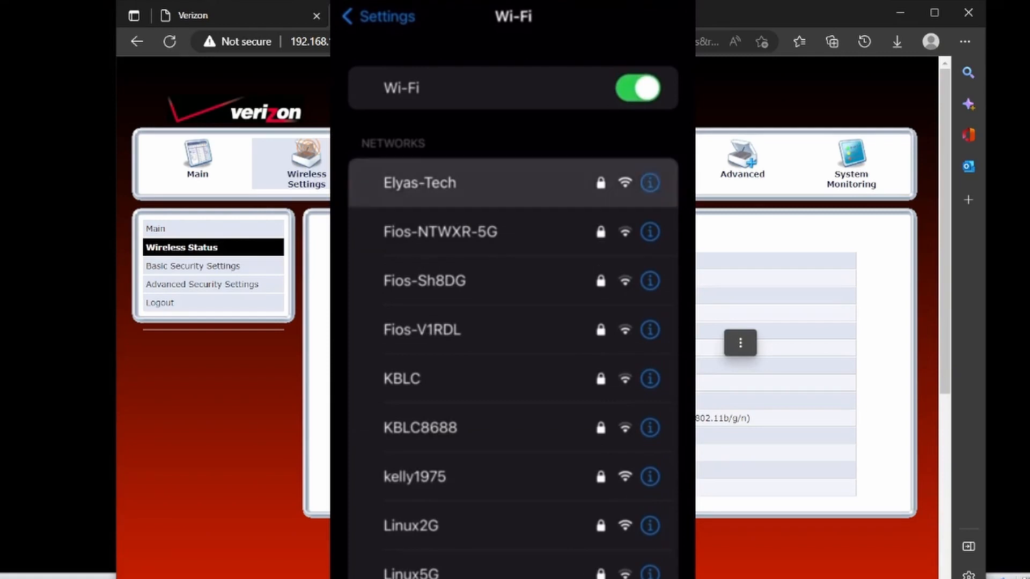
click(420, 182)
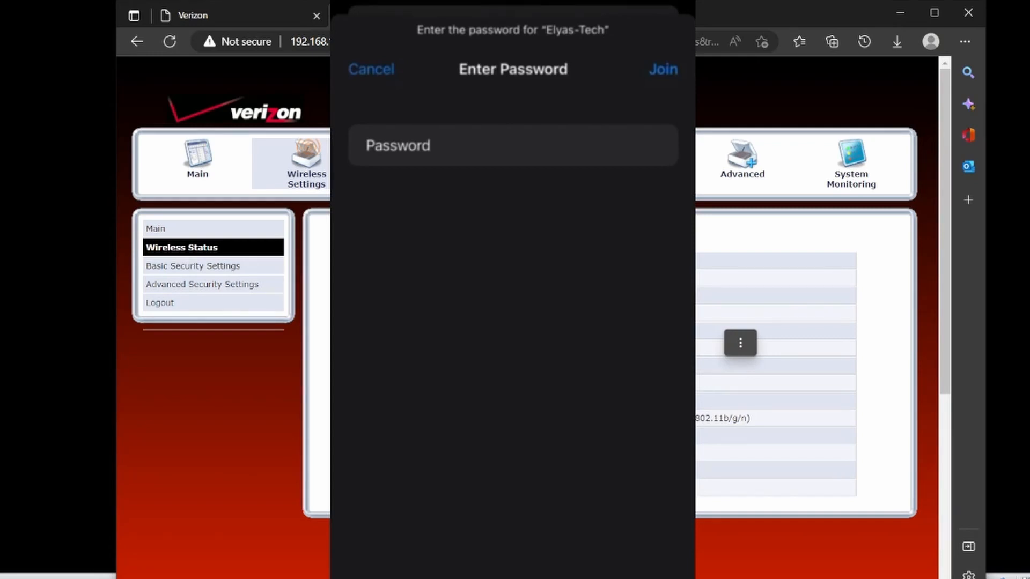
click(371, 69)
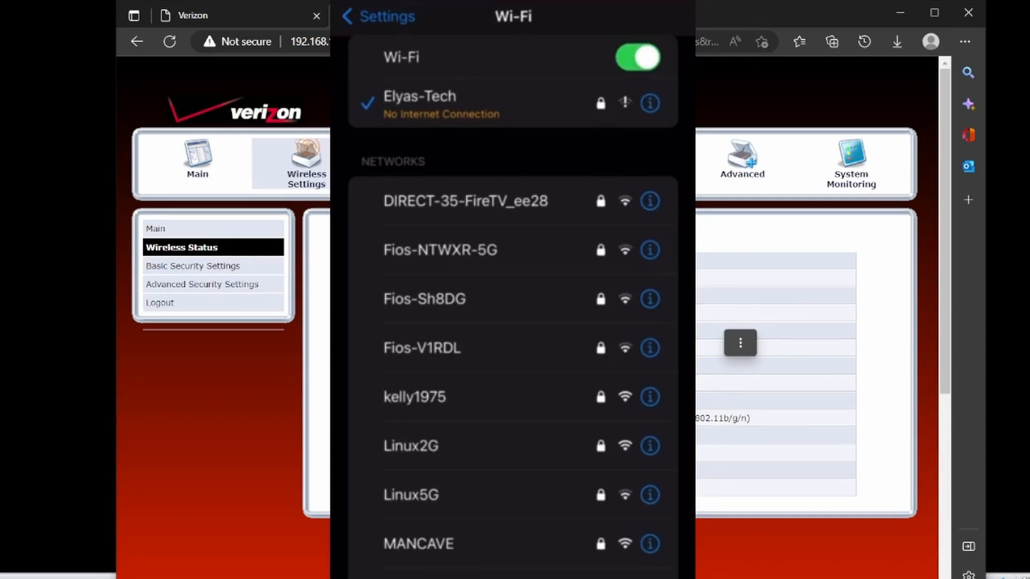
click(649, 101)
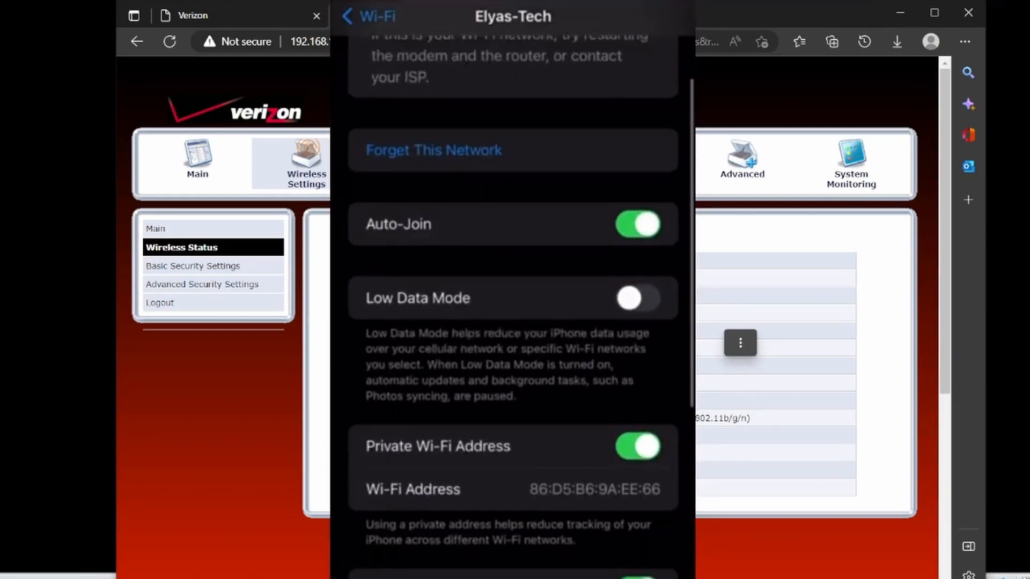
scroll(down, 3)
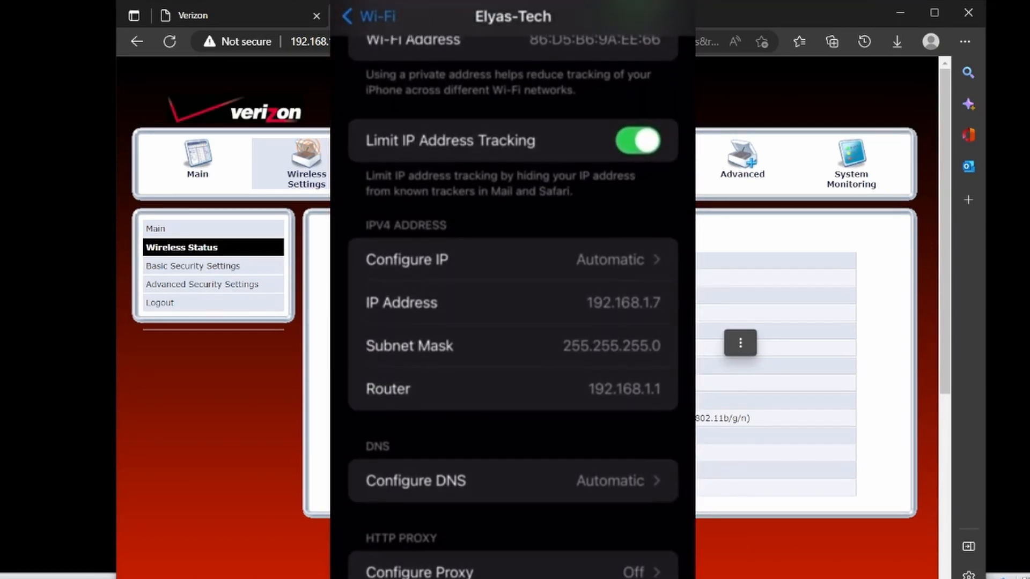